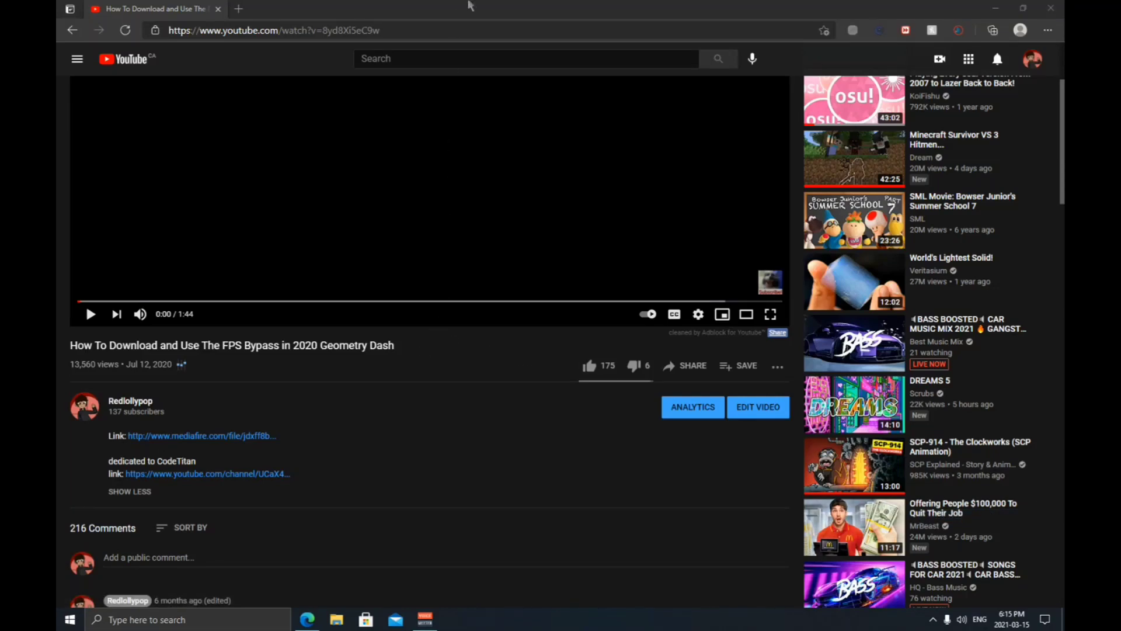
# Re-maximize the browser and follow the mediafire.com link in the video description.
pyautogui.click(1020, 9)
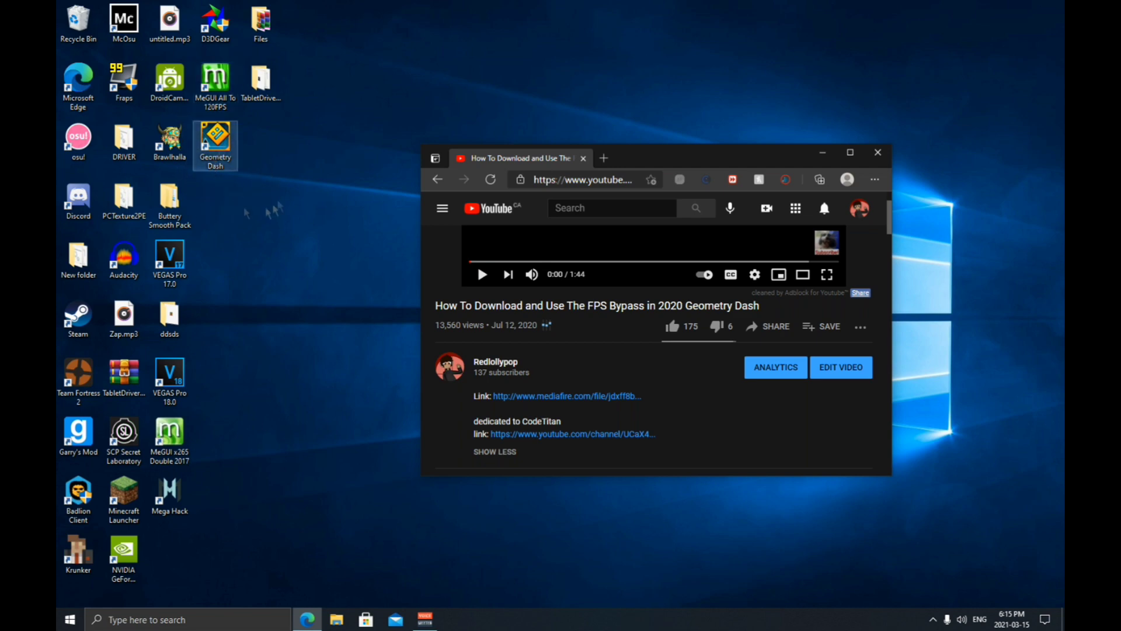
pyautogui.click(850, 151)
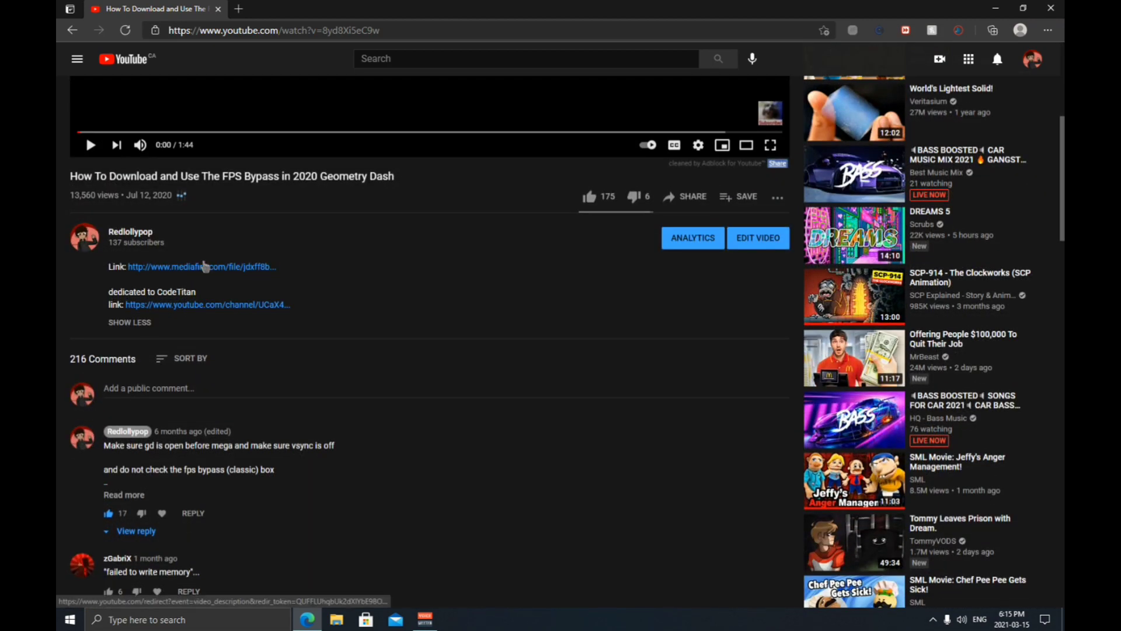
pyautogui.click(193, 266)
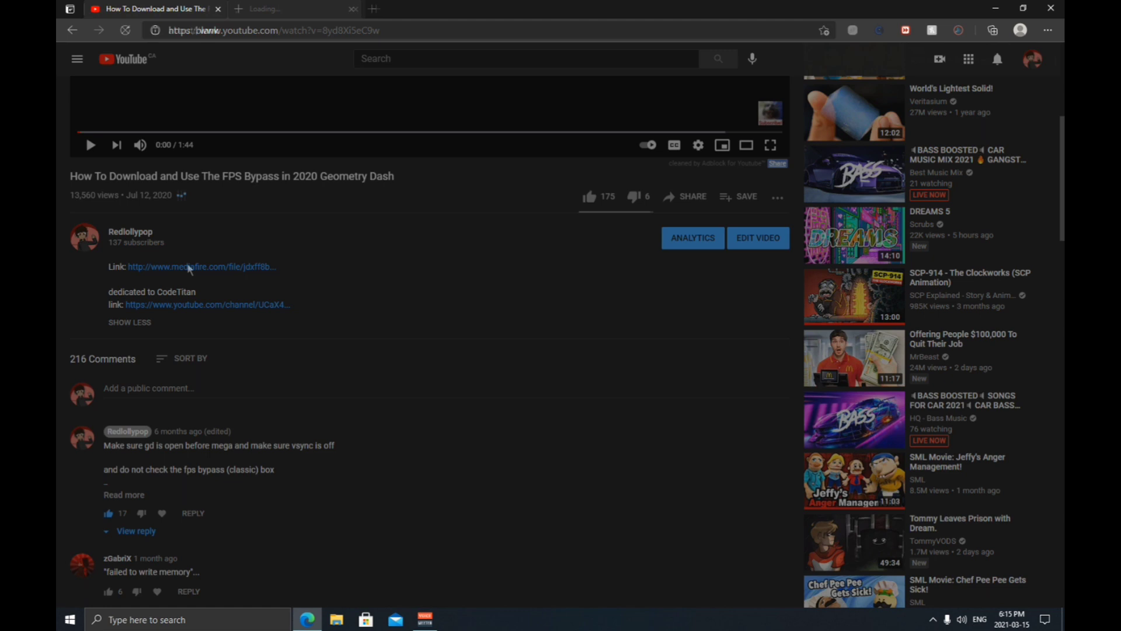
# Start the MegaHack v5.4 SETUP.exe download on MediaFire and dismiss the blank pop-up.
pyautogui.click(191, 266)
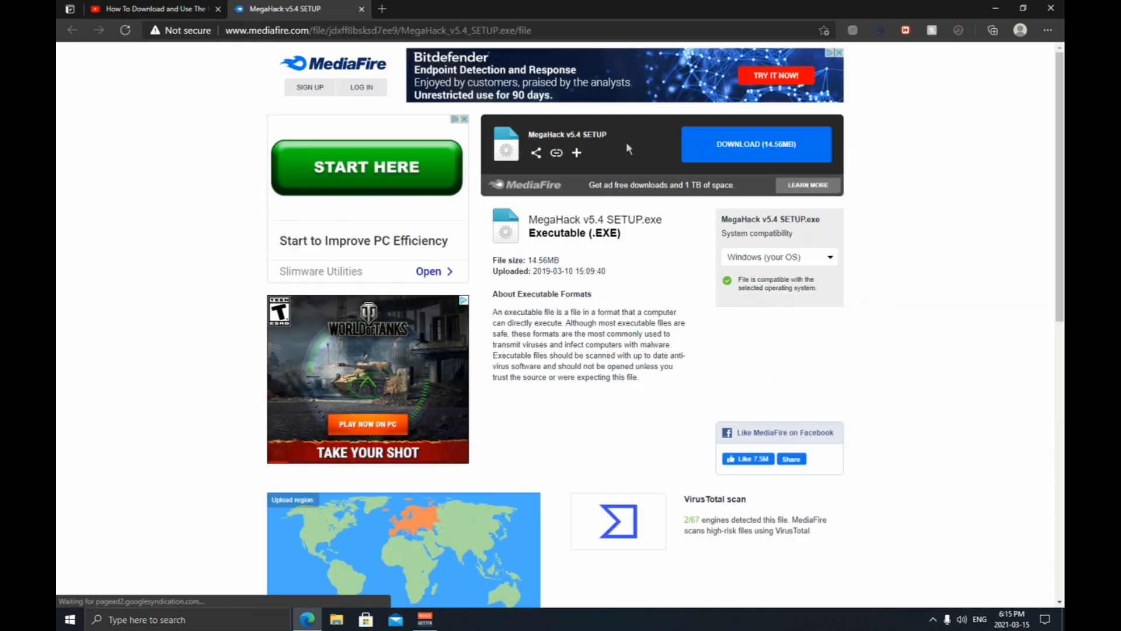
pyautogui.moveTo(740, 152)
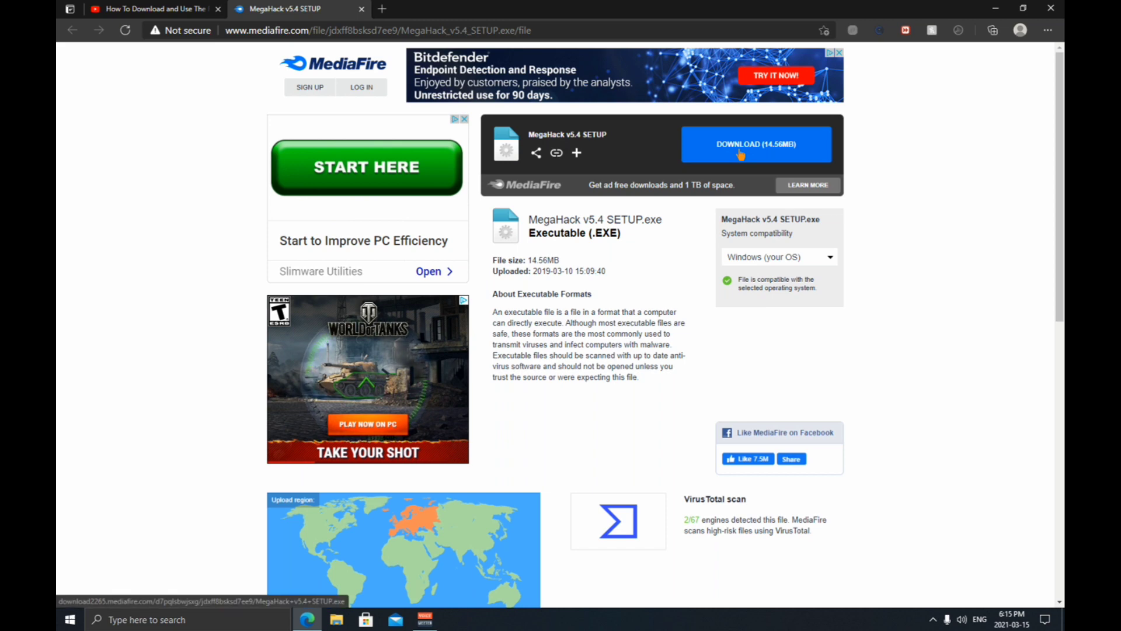
pyautogui.click(757, 143)
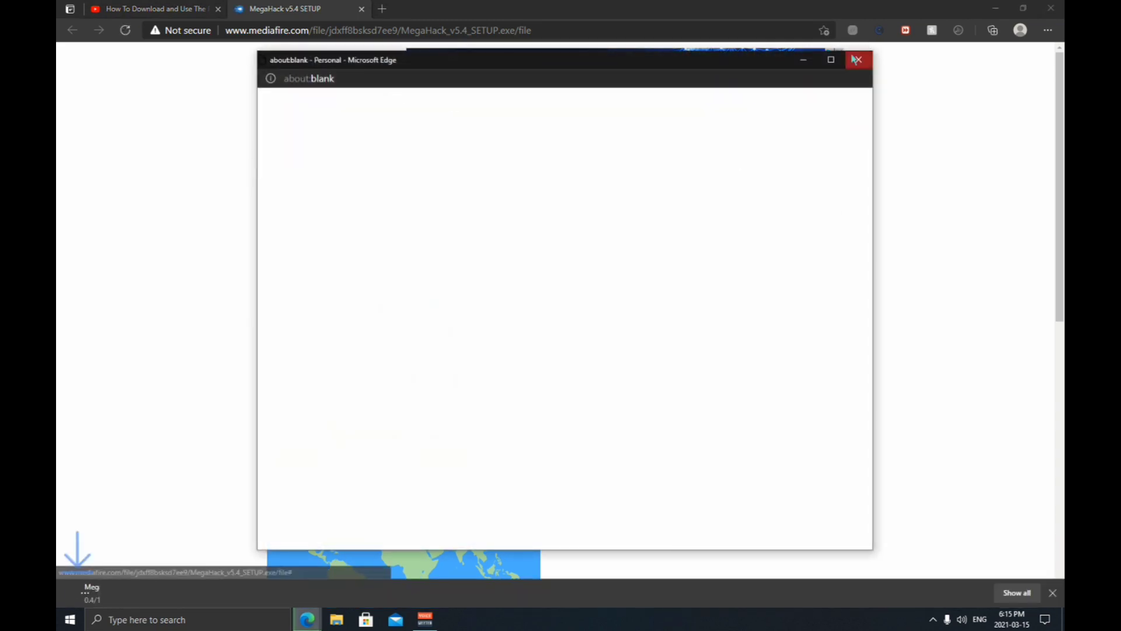
pyautogui.click(859, 60)
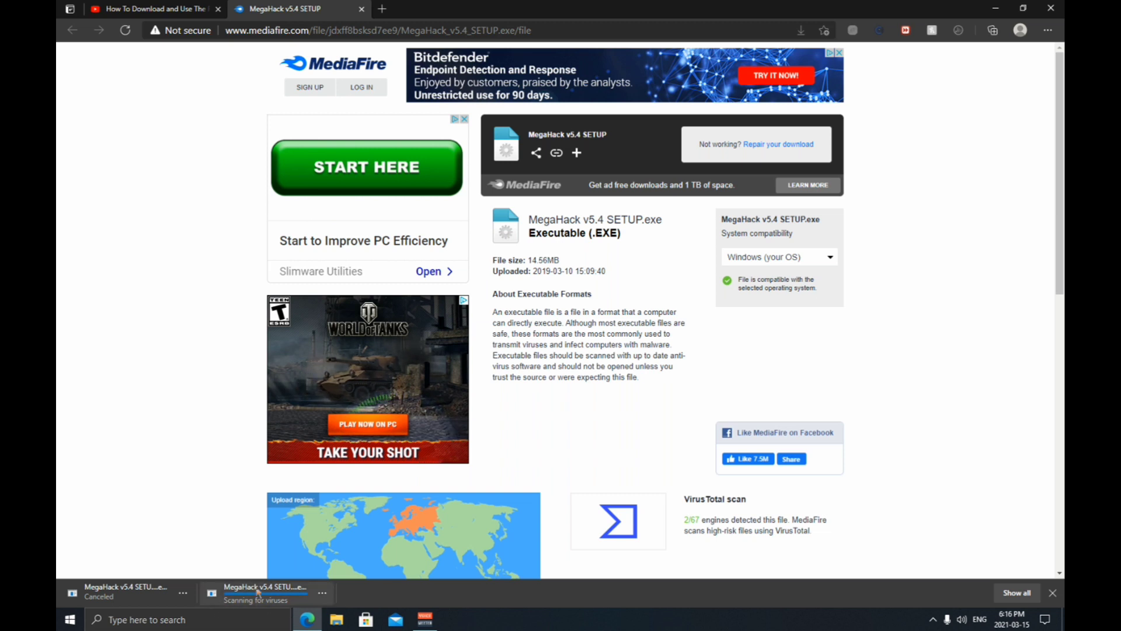
pyautogui.moveTo(229, 591)
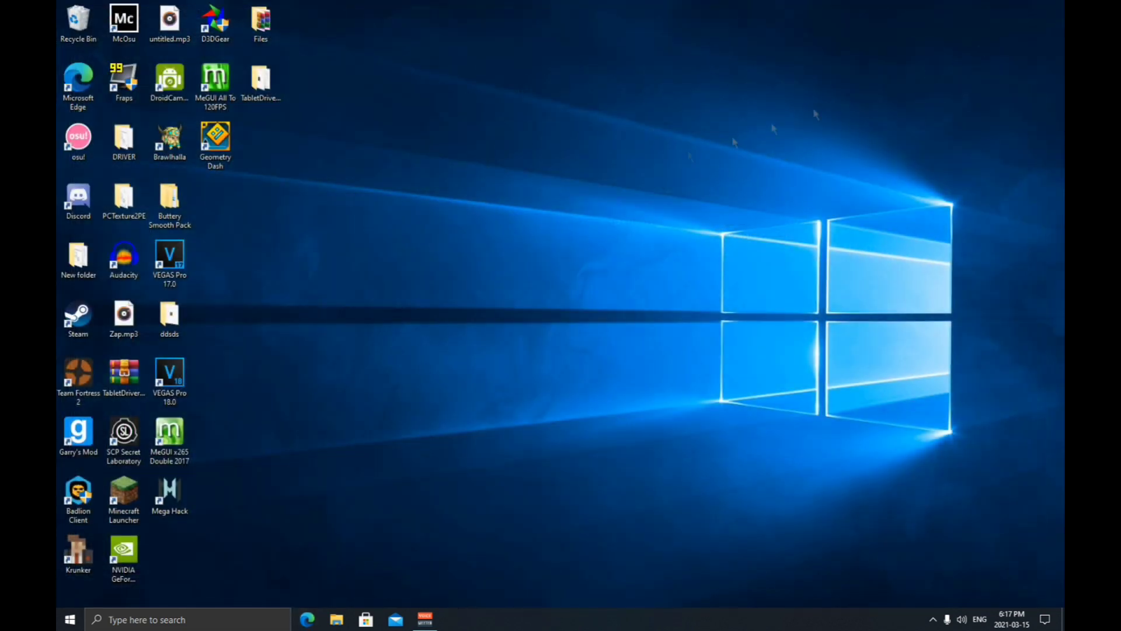
# Launch Geometry Dash from its desktop shortcut and focus its window at the main menu.
pyautogui.click(214, 140)
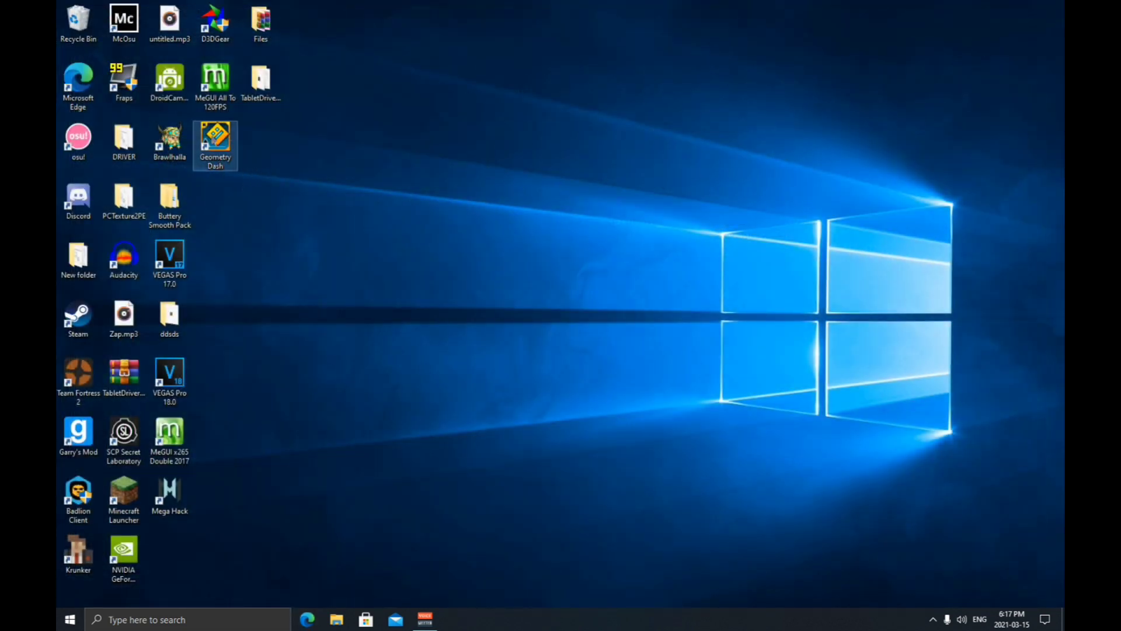
pyautogui.moveTo(214, 141)
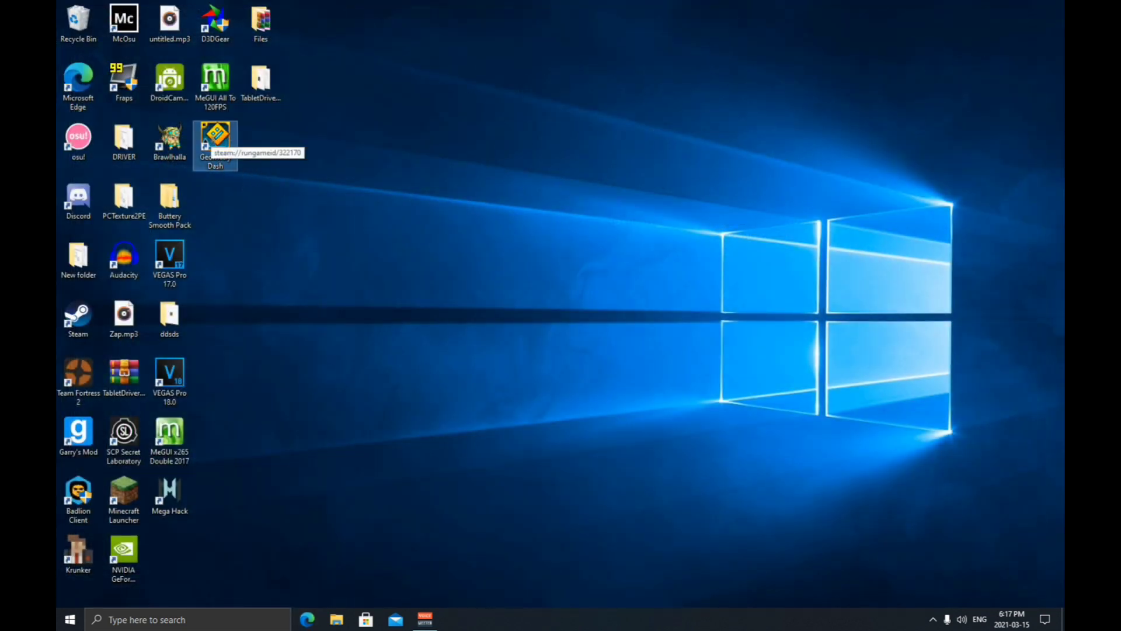
pyautogui.doubleClick(215, 138)
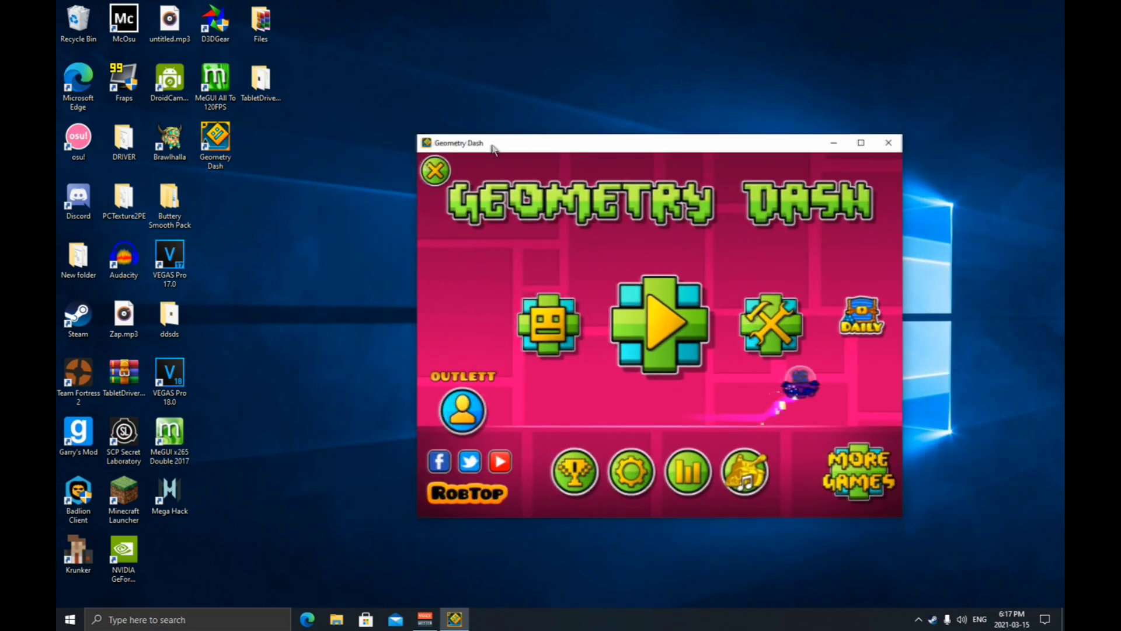
pyautogui.click(631, 471)
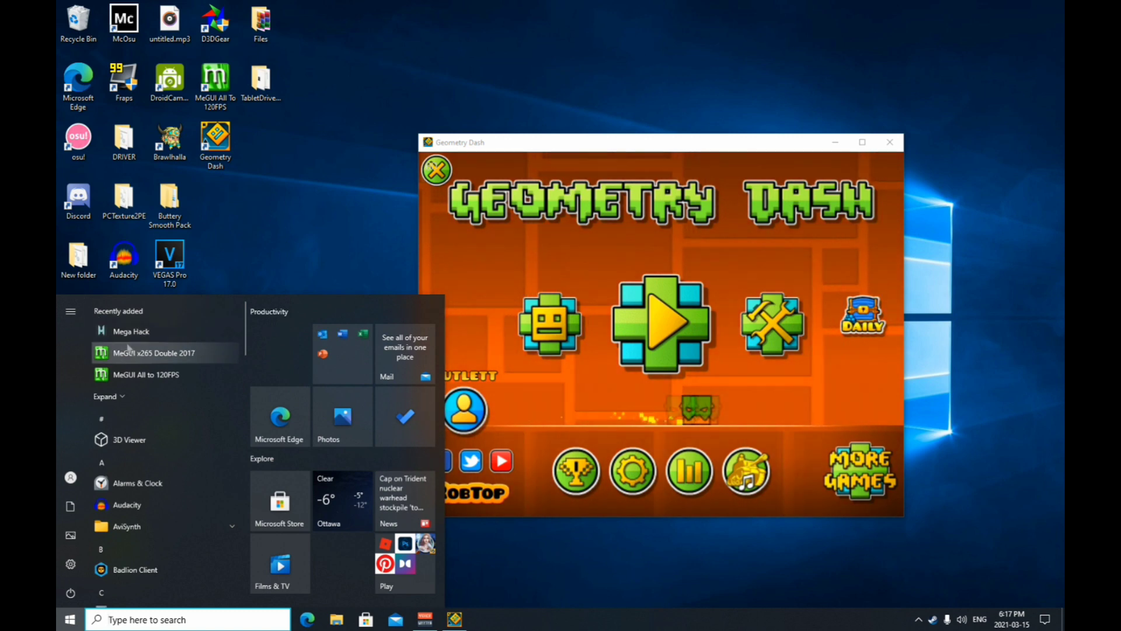
# Launch Mega Hack v5 from the Start menu search 'mega'.
pyautogui.write('mega')
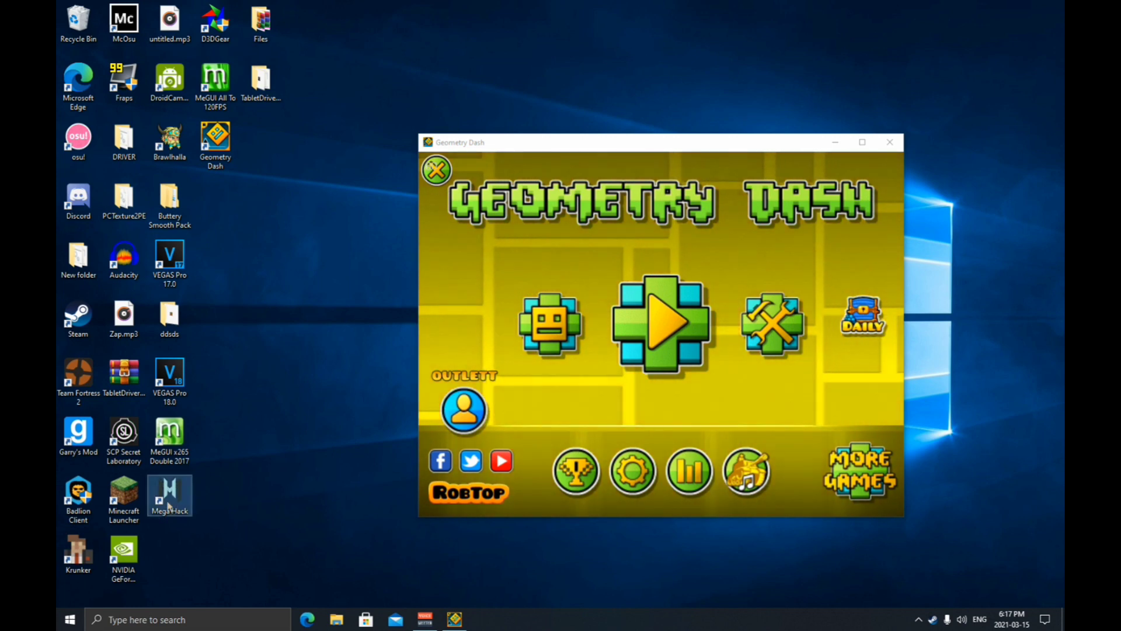
pyautogui.click(470, 461)
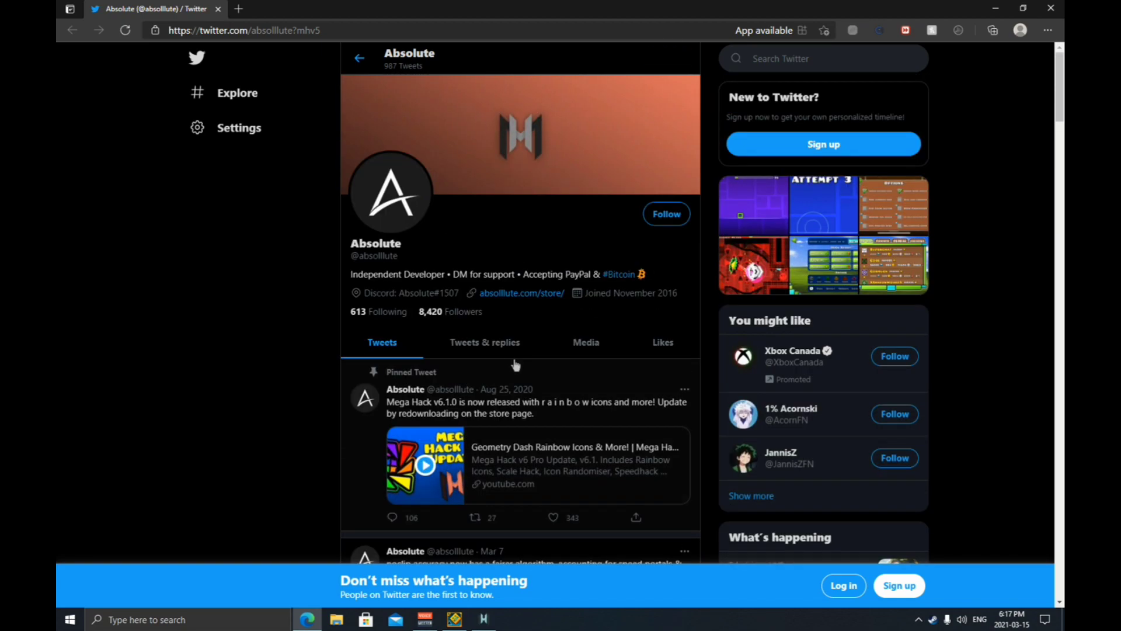
pyautogui.moveTo(991, 54)
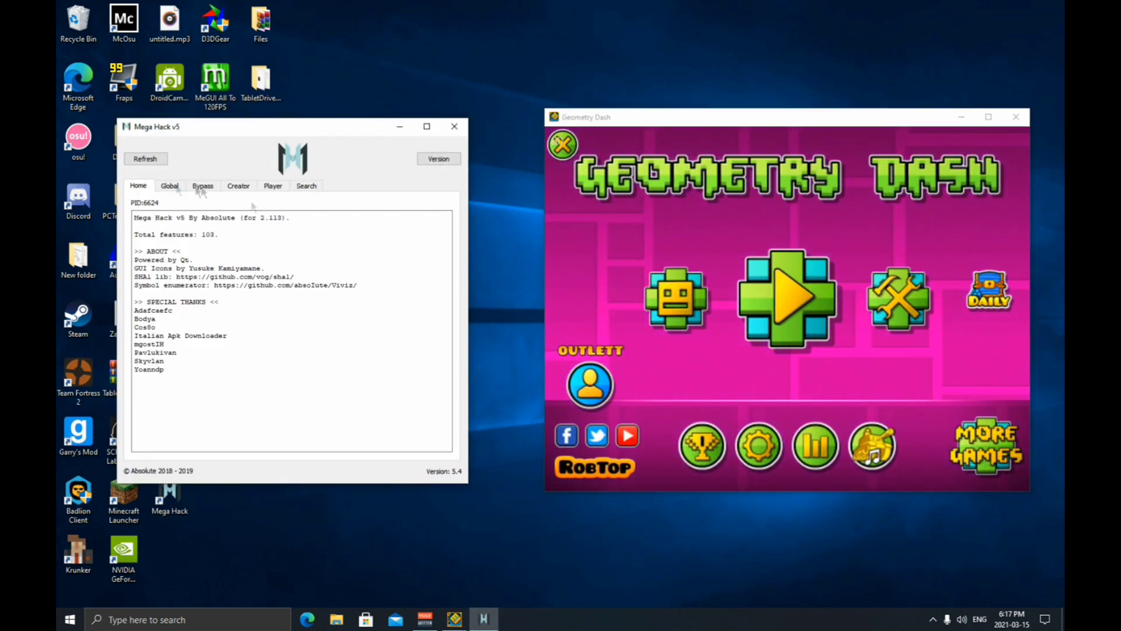
# Set the Global FPS Bypass cap to 288 and keep Vertical Sync off in Geometry Dash.
pyautogui.click(168, 186)
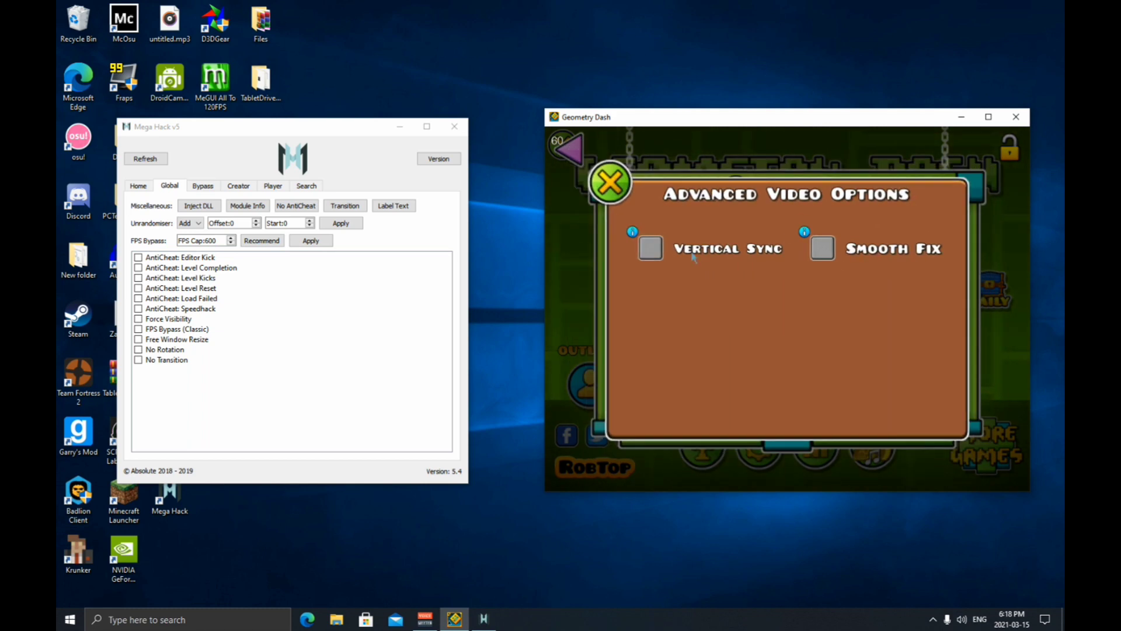
pyautogui.click(610, 181)
pyautogui.write('288')
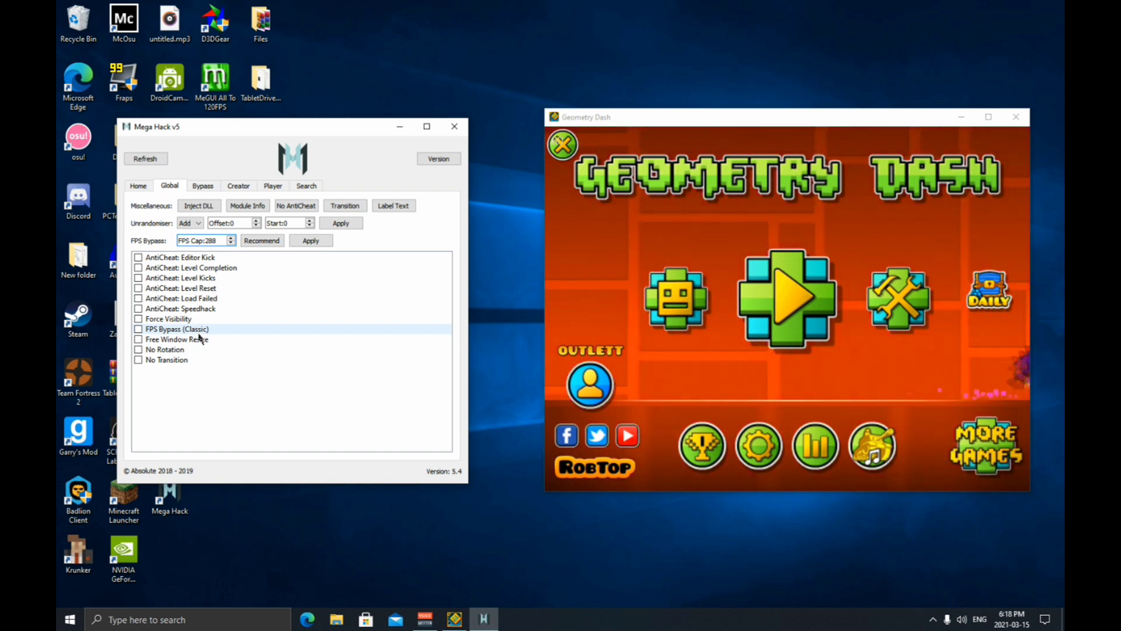
pyautogui.click(759, 446)
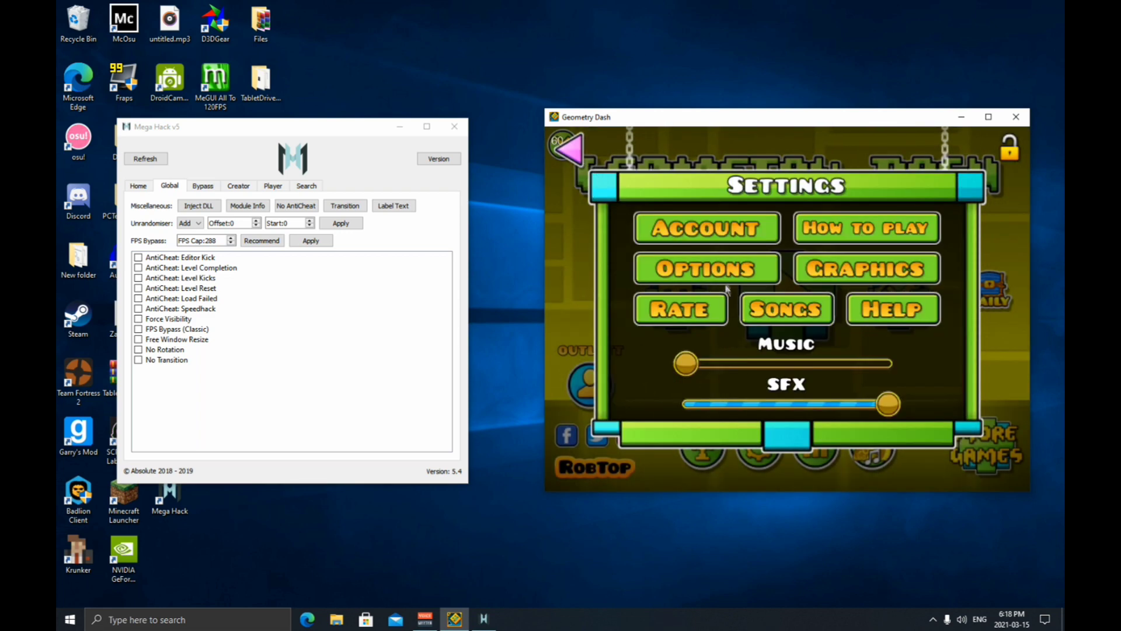
pyautogui.click(707, 268)
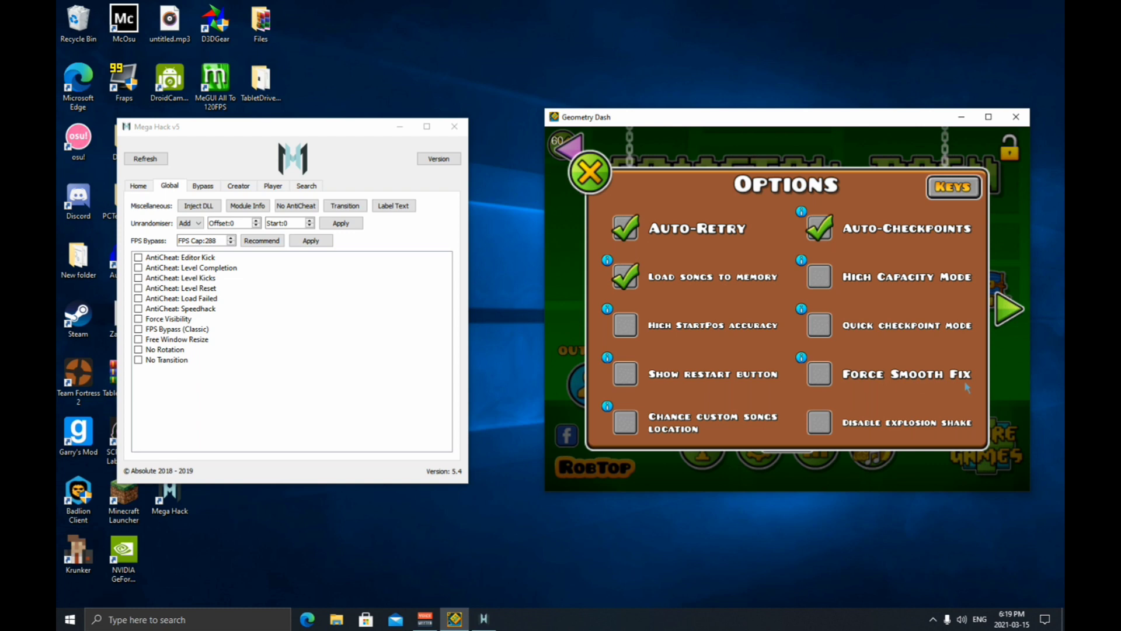
pyautogui.click(591, 170)
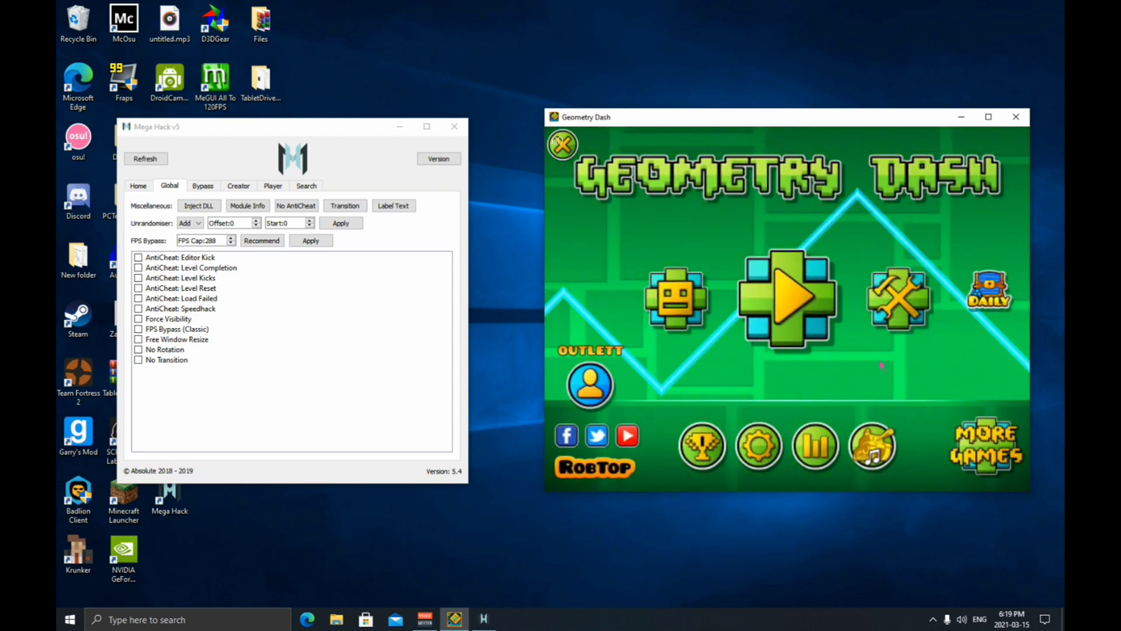